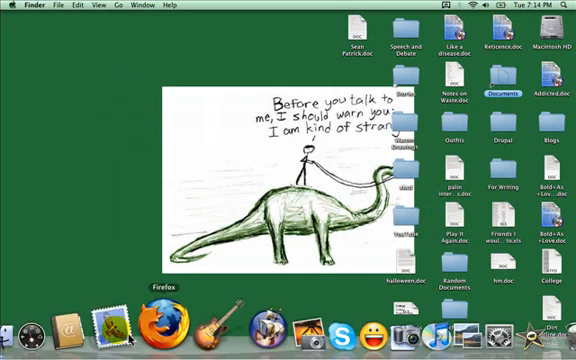
pyautogui.moveTo(230, 336)
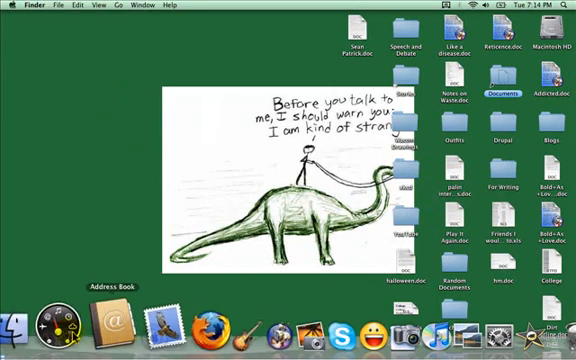
pyautogui.moveTo(58, 328)
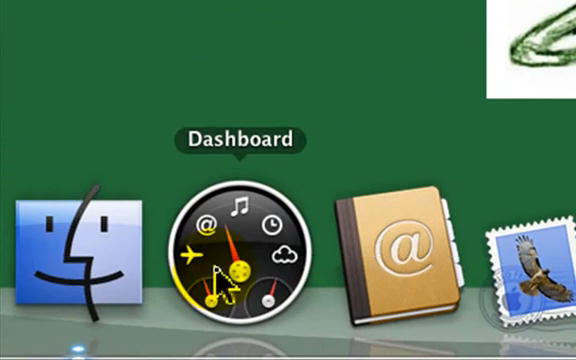
# Step: Show the Dashboard widget layer with its clock, calculator and Dictionary widgets
pyautogui.click(236, 256)
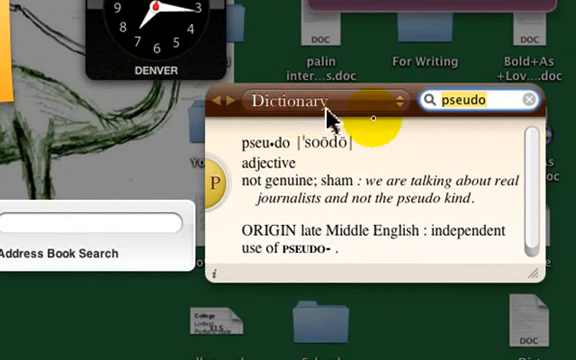
pyautogui.moveTo(480, 144)
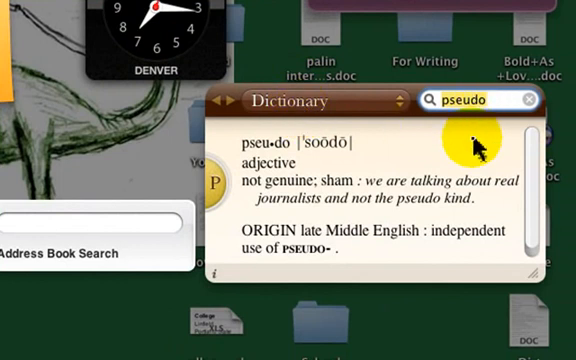
pyautogui.moveTo(324, 256)
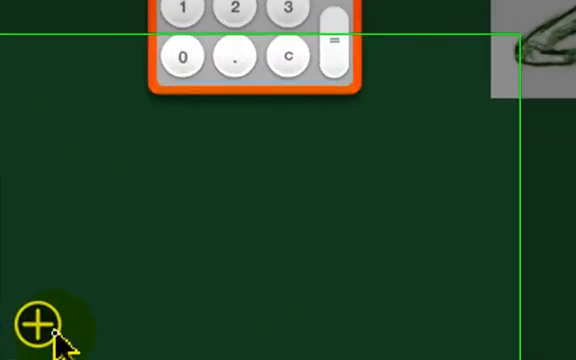
pyautogui.click(30, 322)
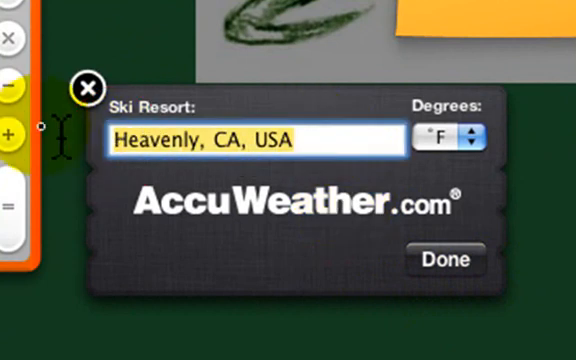
# Step: Set the Ski Report widget's resort to 'powderhorn, co'
pyautogui.write('powder')
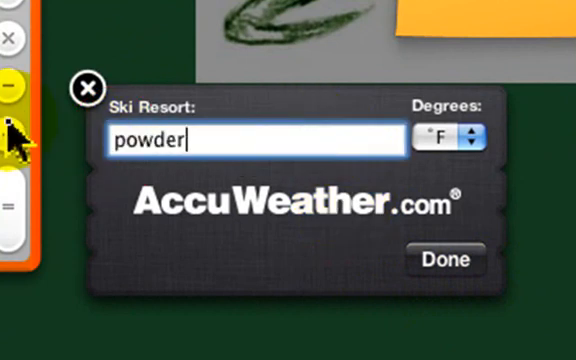
pyautogui.write('horn, co')
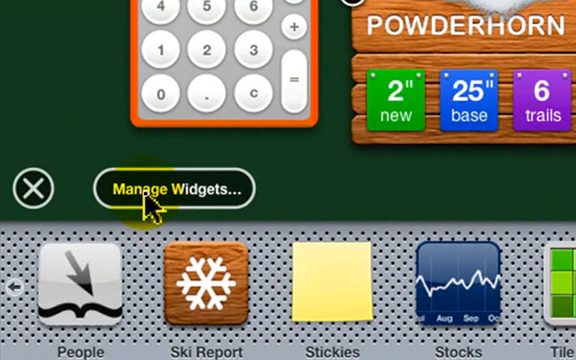
# Step: Review the installed-widget list in Manage Widgets and go to More Widgets online
pyautogui.click(176, 188)
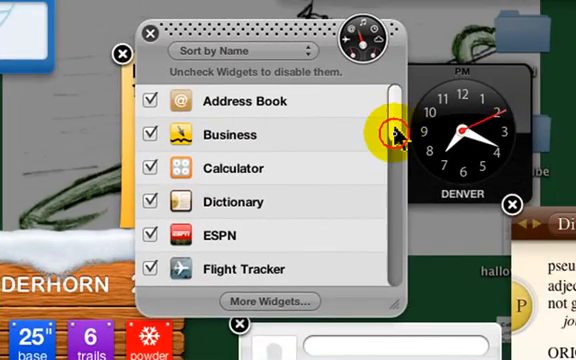
pyautogui.scroll(-3)
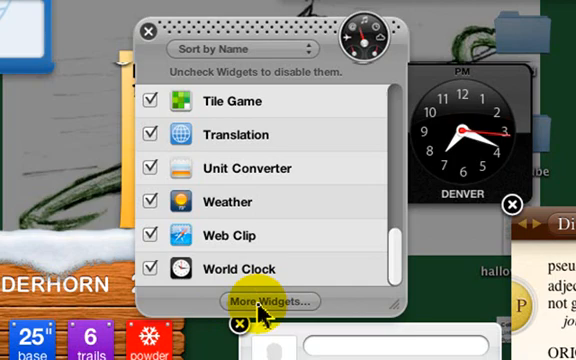
pyautogui.click(266, 300)
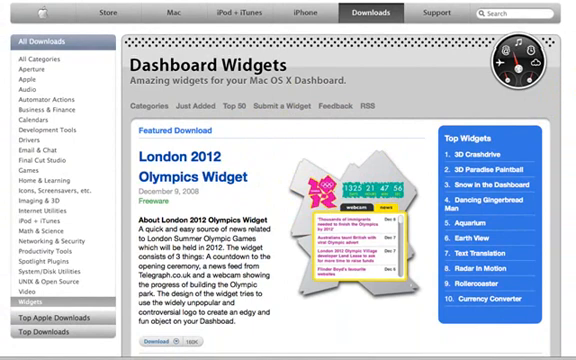
# Step: Browse the Food category in Apple's Widget Browser down to the RecipesWidgets entry
pyautogui.scroll(-3)
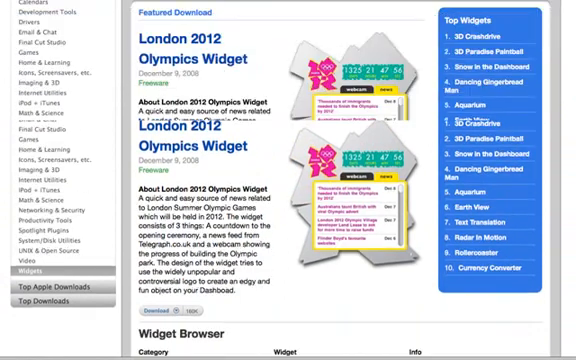
pyautogui.scroll(-3)
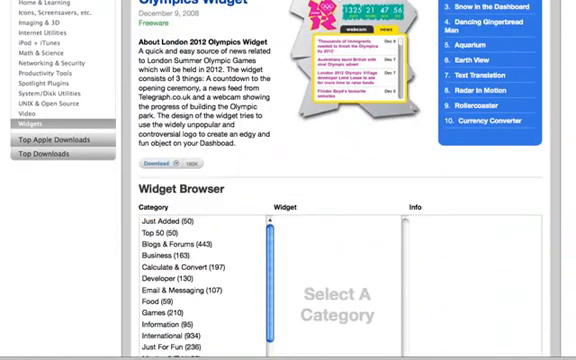
pyautogui.scroll(-3)
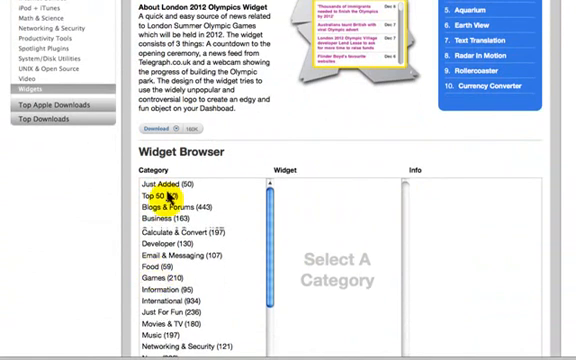
pyautogui.click(150, 264)
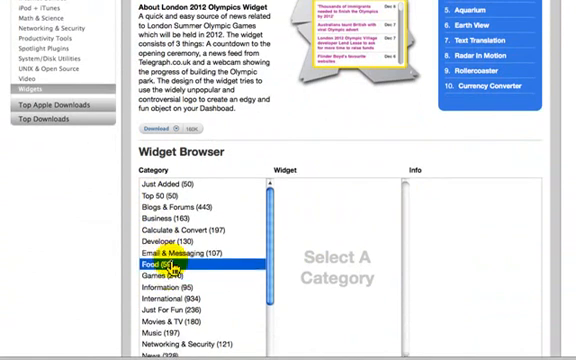
pyautogui.click(150, 264)
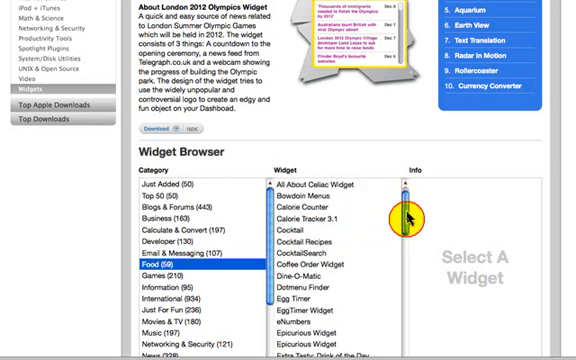
pyautogui.scroll(-3)
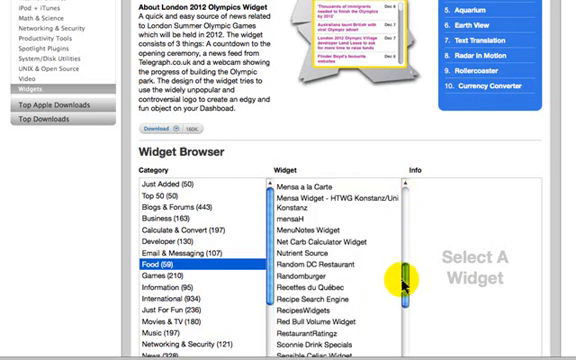
pyautogui.scroll(-3)
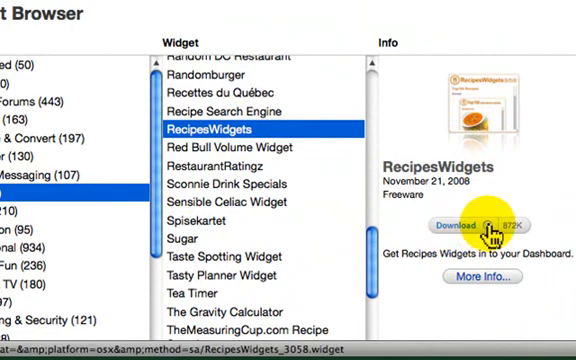
# Step: Download RecipesWidgets.zip in Firefox, saving the file rather than opening it
pyautogui.click(464, 222)
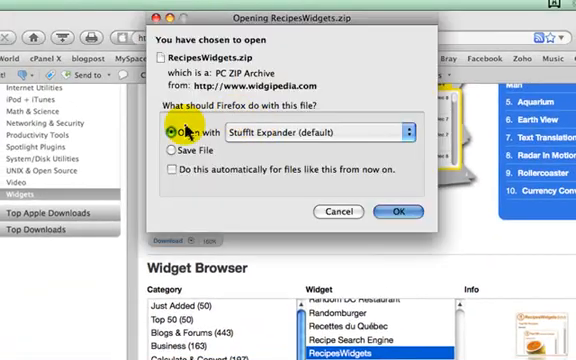
pyautogui.click(168, 152)
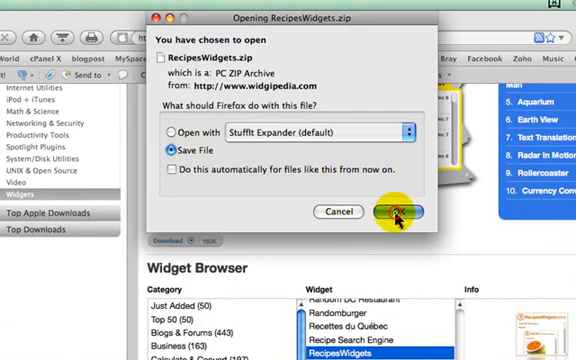
pyautogui.click(410, 212)
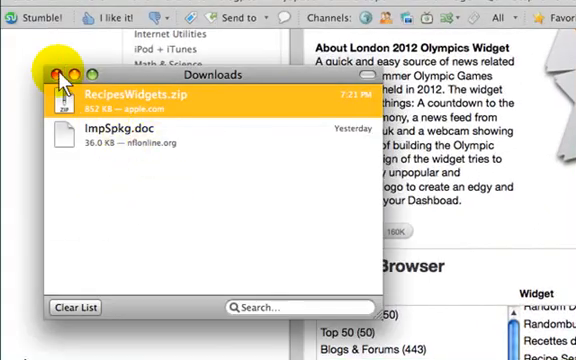
pyautogui.click(52, 76)
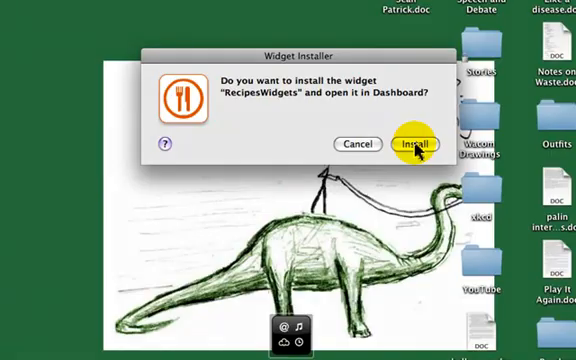
# Step: Install RecipesWidgets from the Widget Installer and open it in Dashboard
pyautogui.click(414, 144)
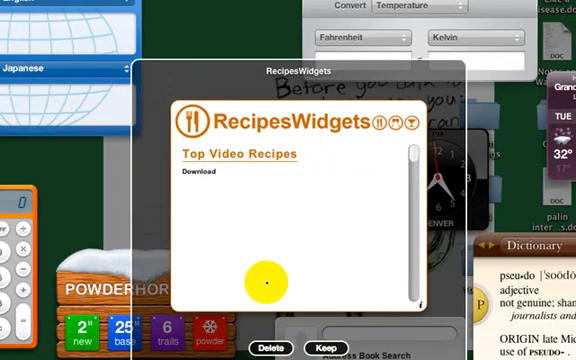